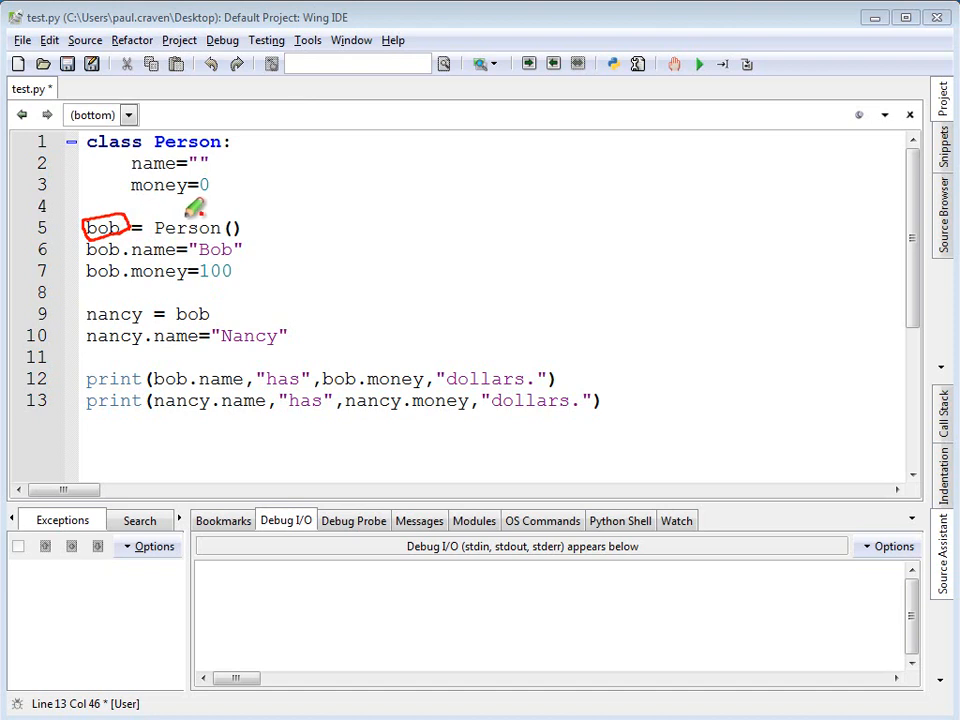
mouse_move(196, 206)
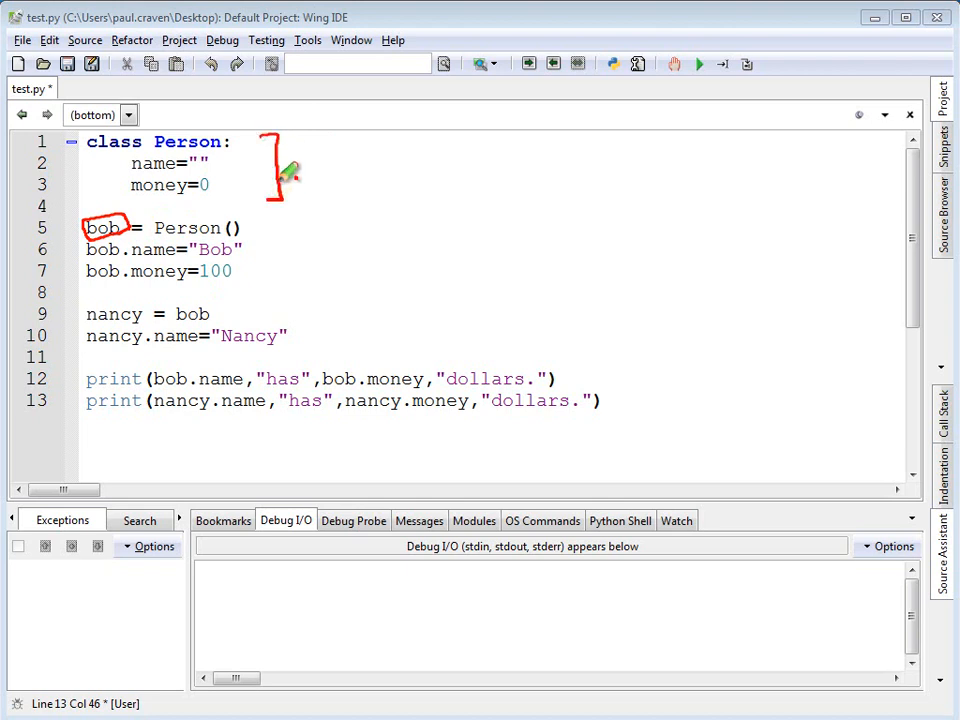
mouse_move(300, 172)
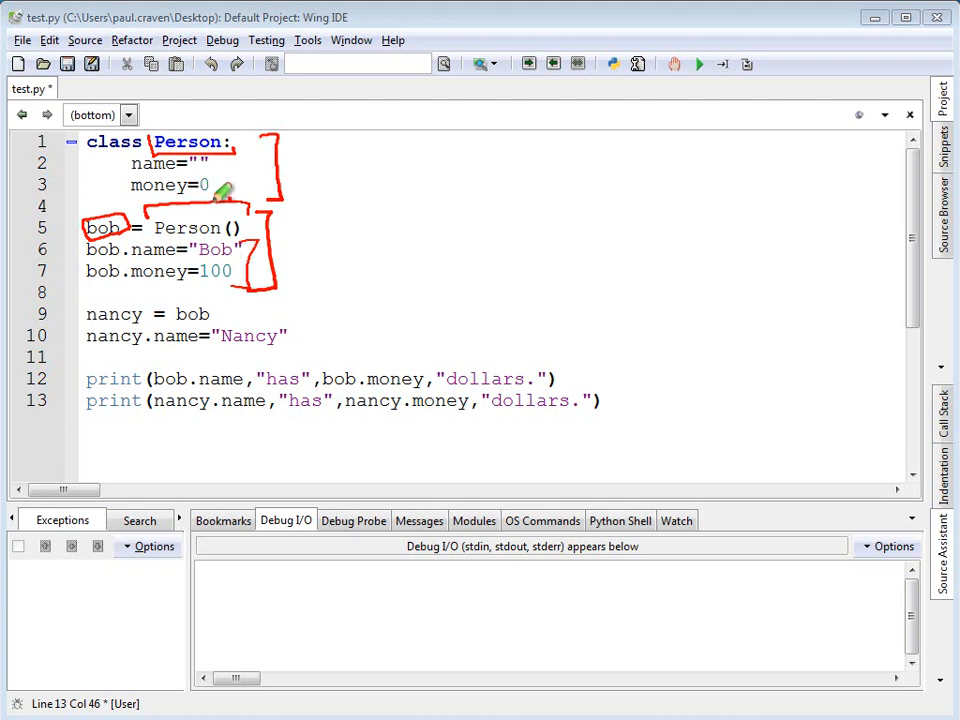
mouse_move(228, 206)
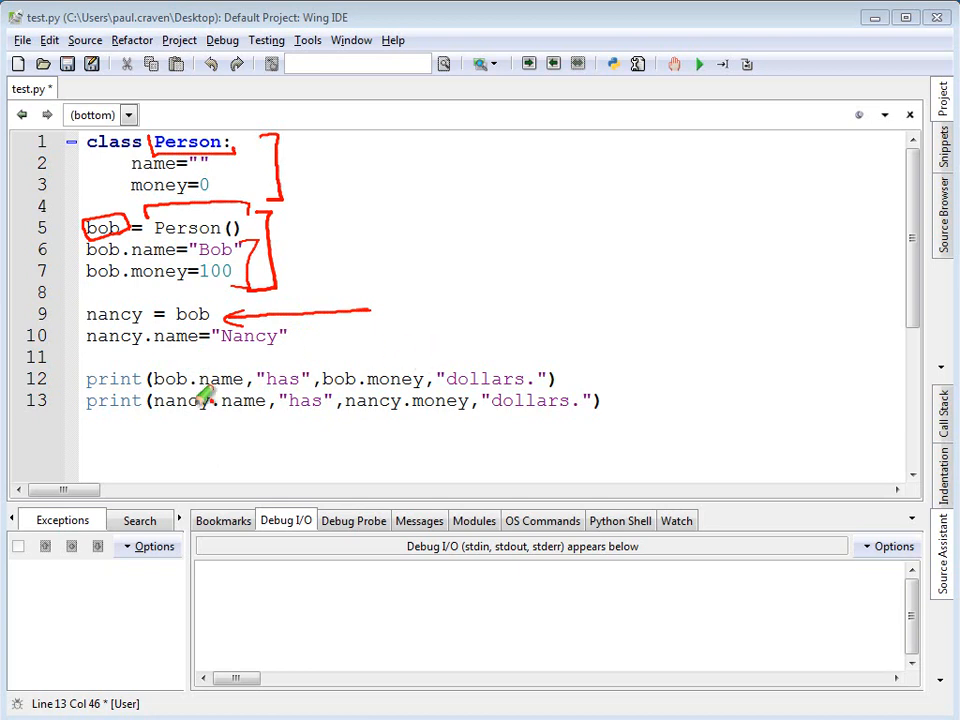
mouse_move(440, 404)
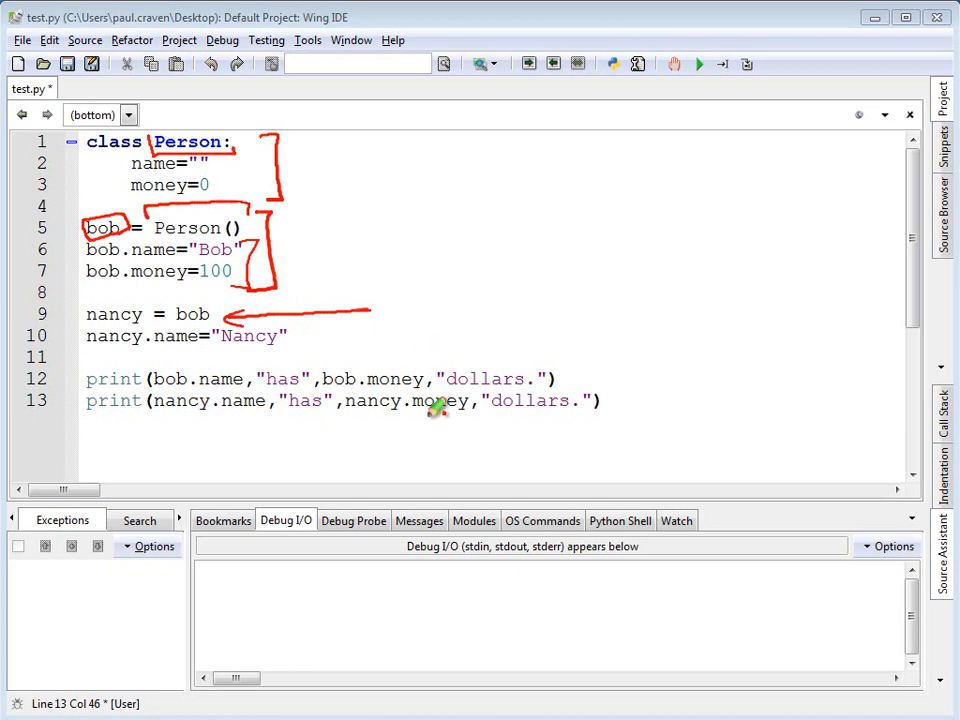
mouse_move(490, 464)
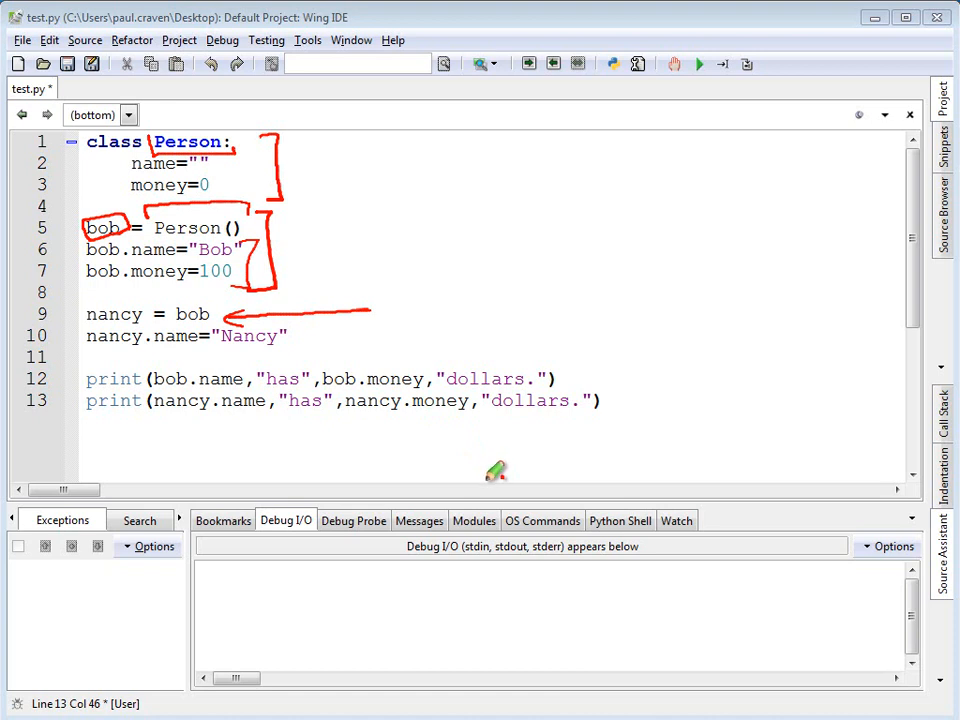
mouse_move(384, 364)
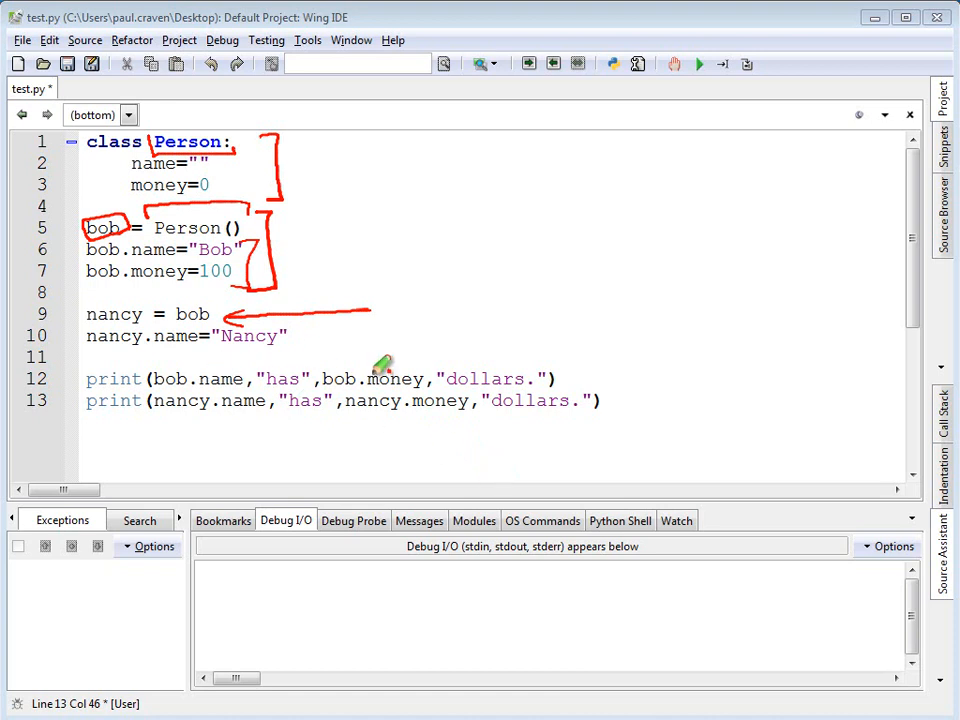
mouse_move(420, 404)
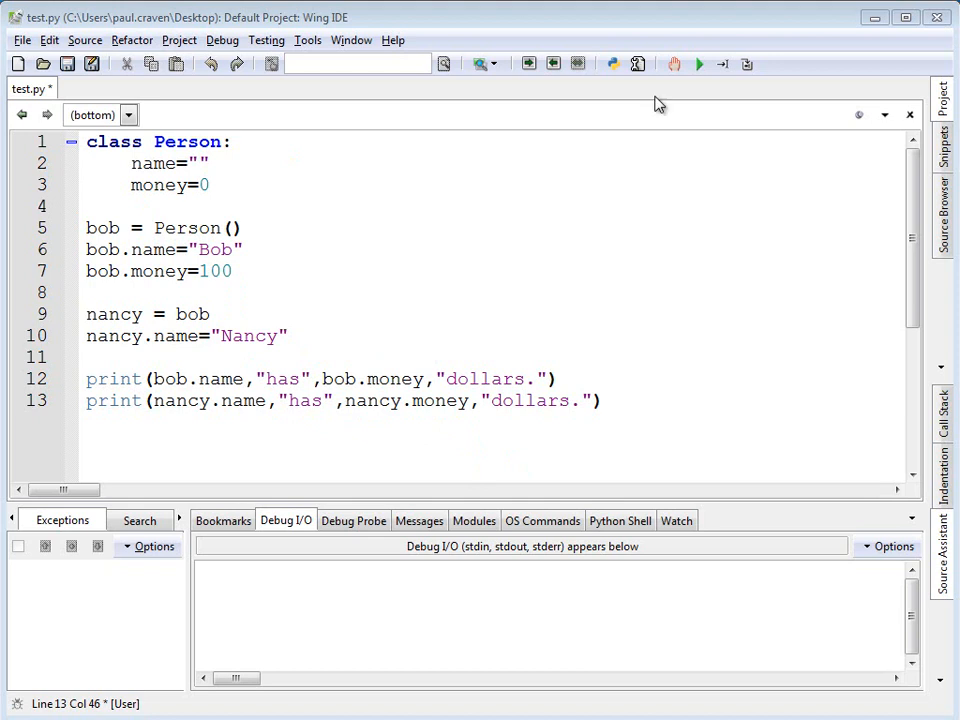
Run test.py, saving the file when prompted, to print 'Nancy has 100 dollars.' twice.
left_click(700, 62)
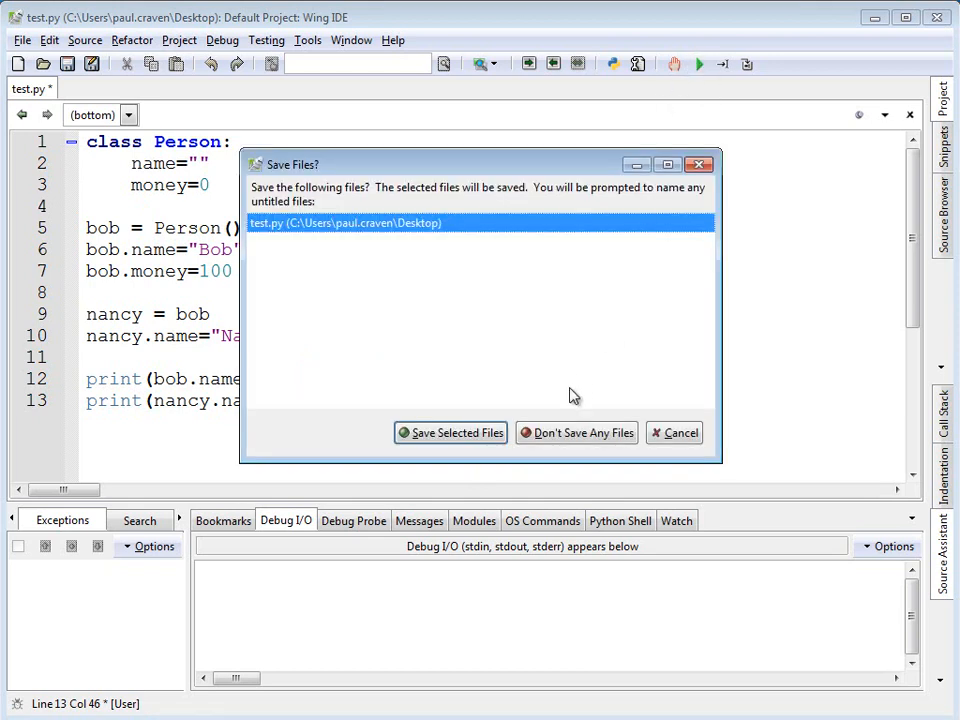
left_click(448, 432)
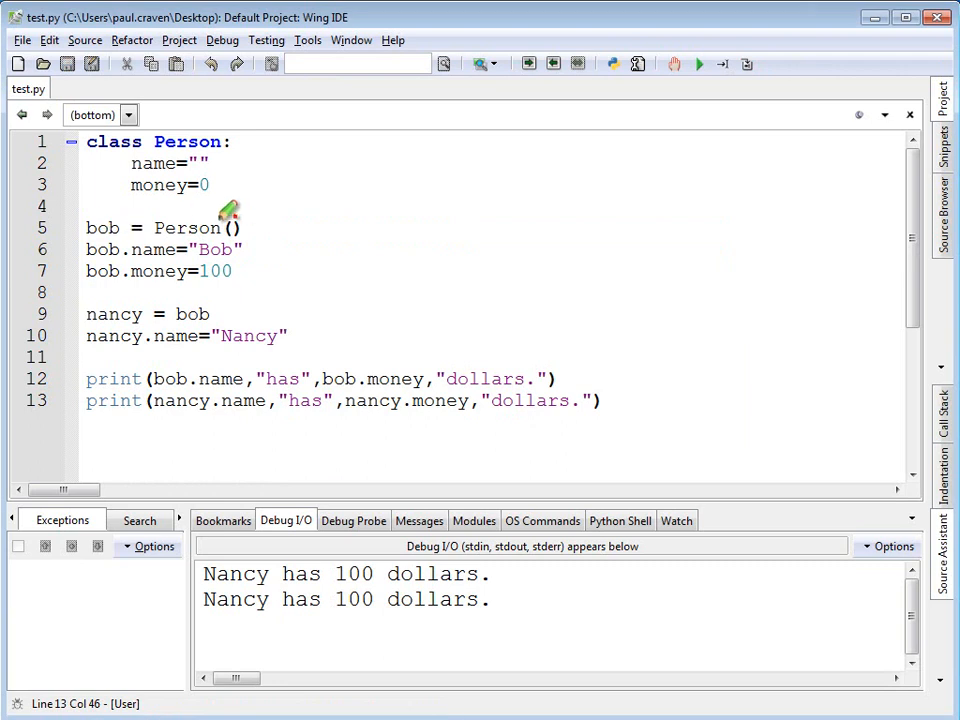
mouse_move(410, 170)
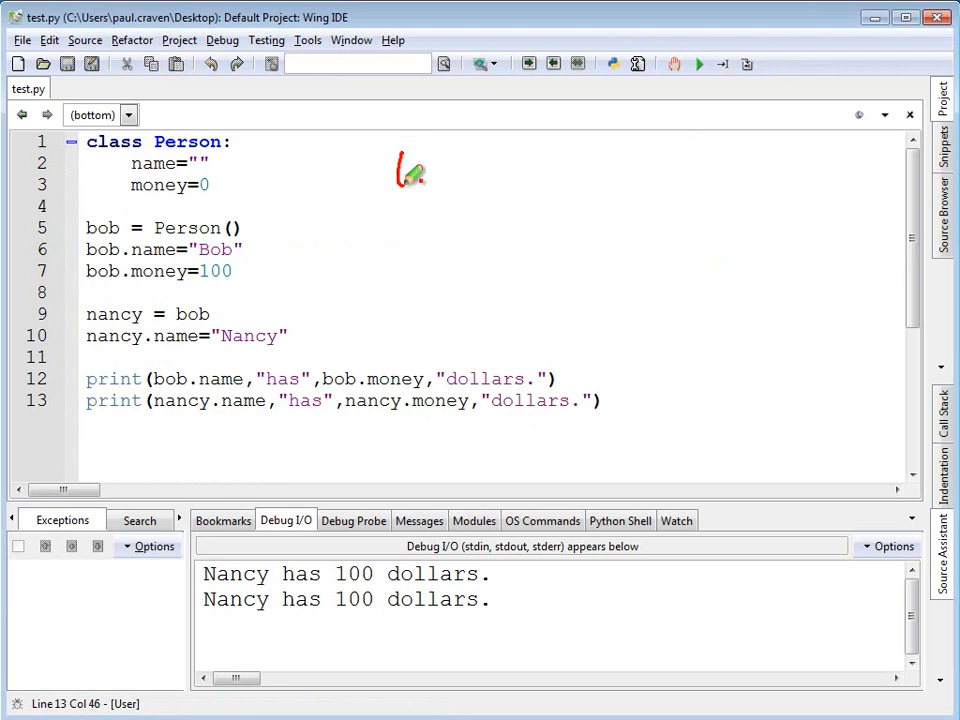
Draw bob and nancy labels with arrows pointing to the same single Person object.
left_click_drag(396, 176, 460, 170)
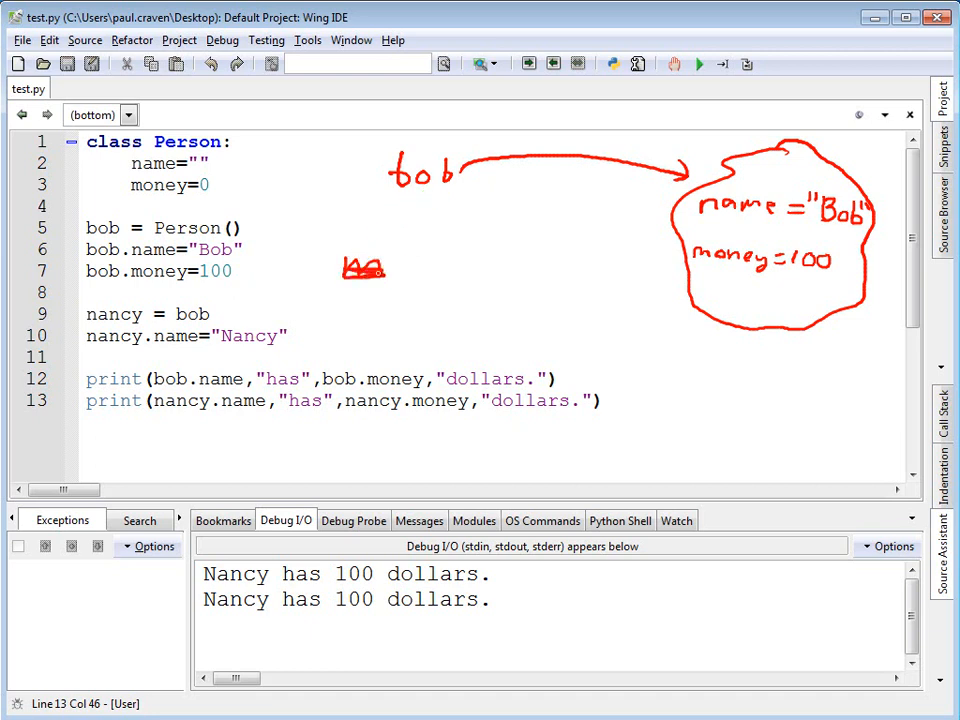
left_click_drag(356, 300, 410, 300)
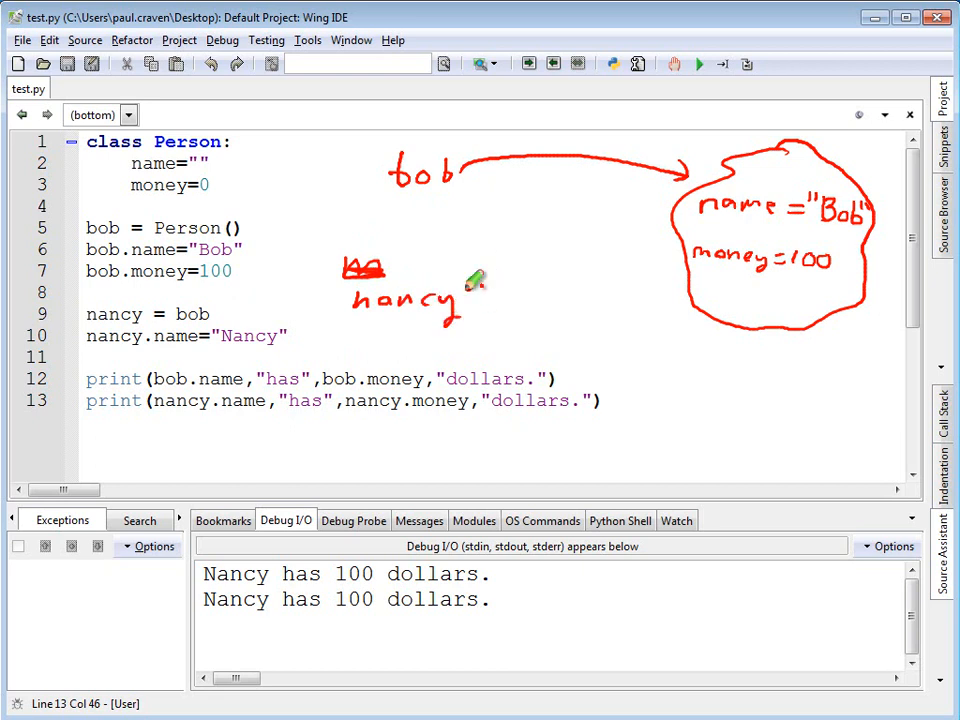
left_click_drag(476, 284, 636, 220)
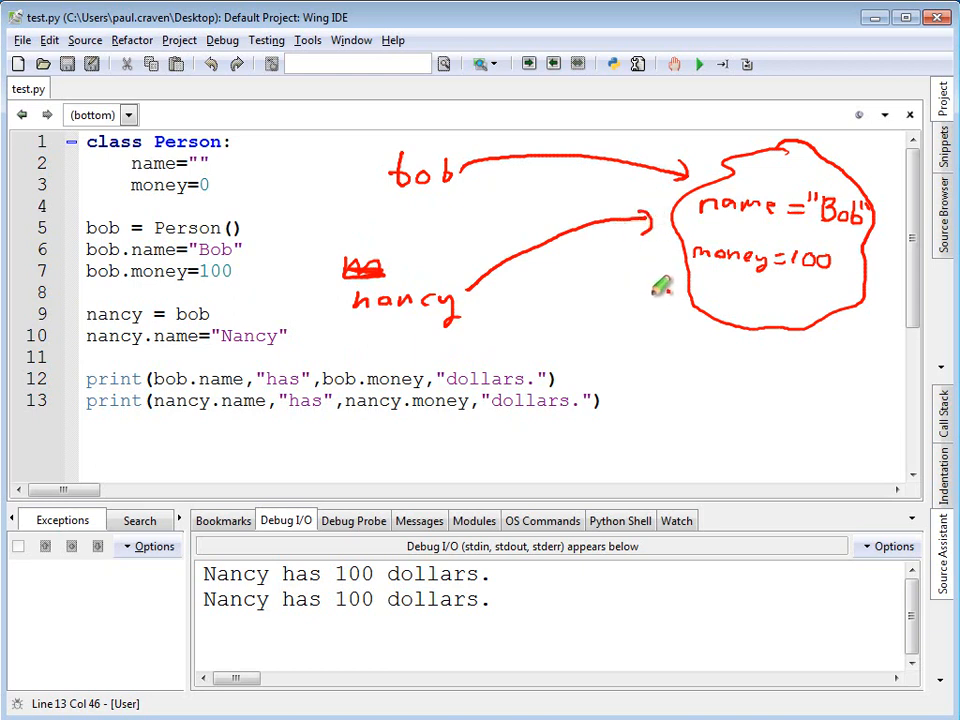
mouse_move(660, 284)
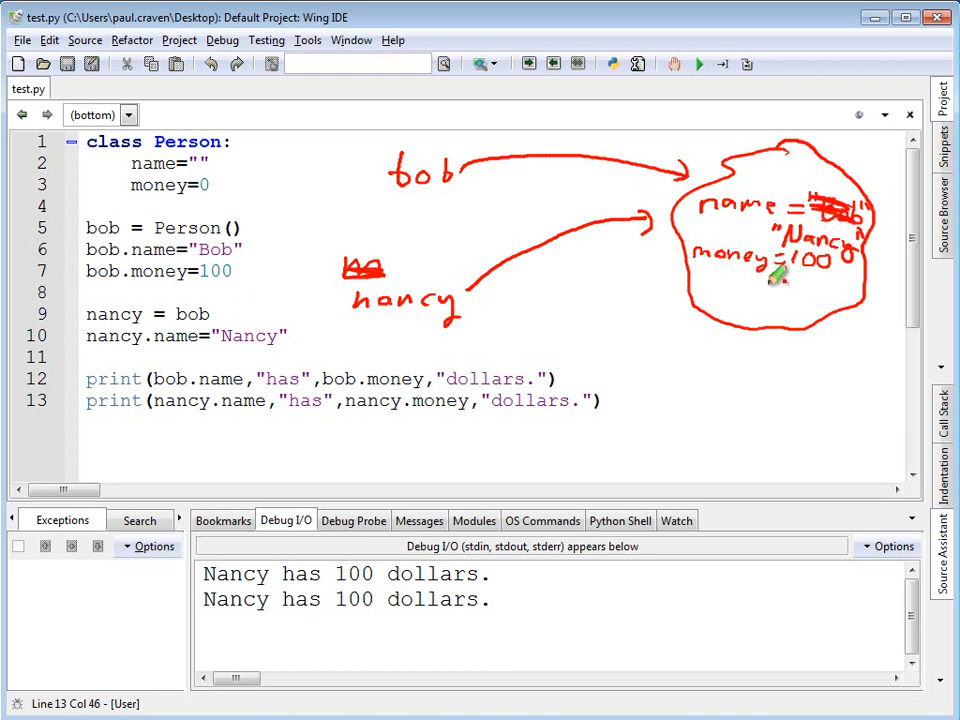
mouse_move(170, 364)
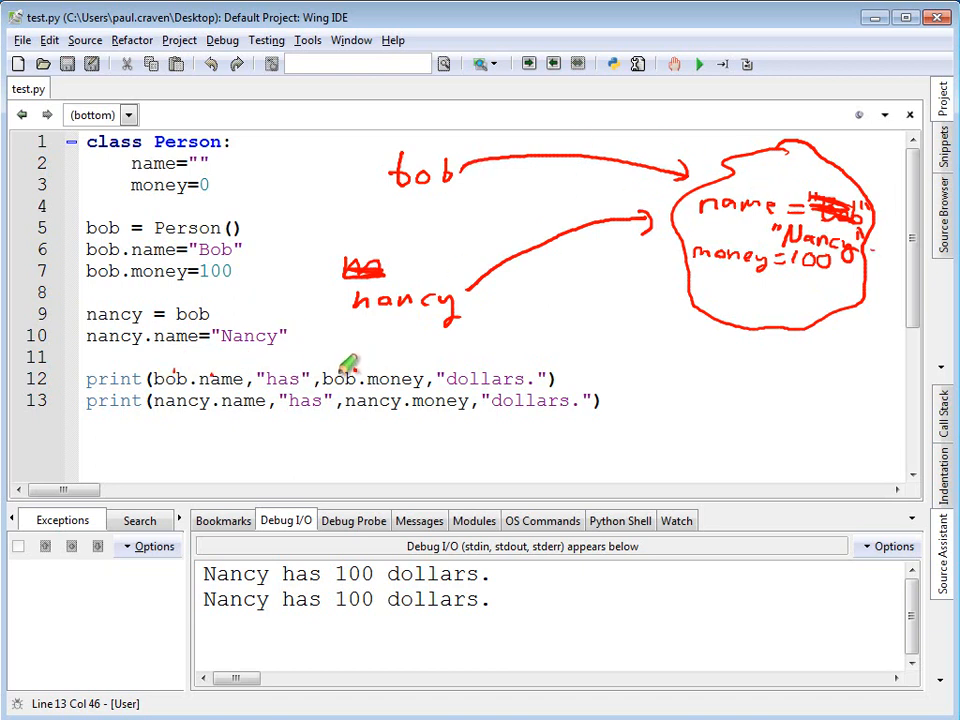
mouse_move(740, 250)
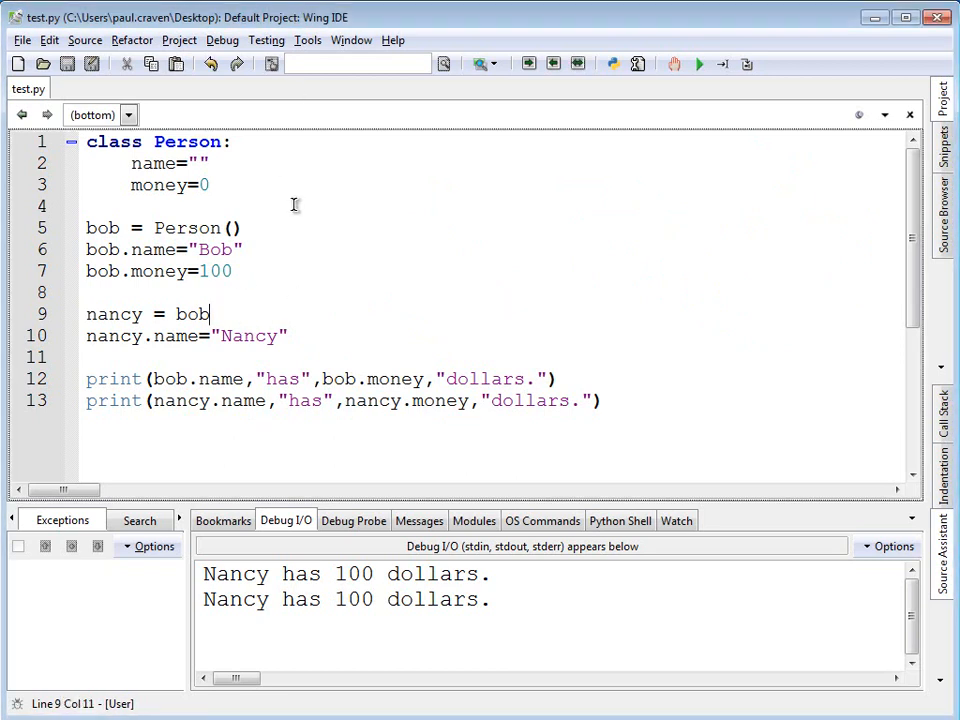
Change line 9 to nancy = Person() and run the script again.
type("Person(")
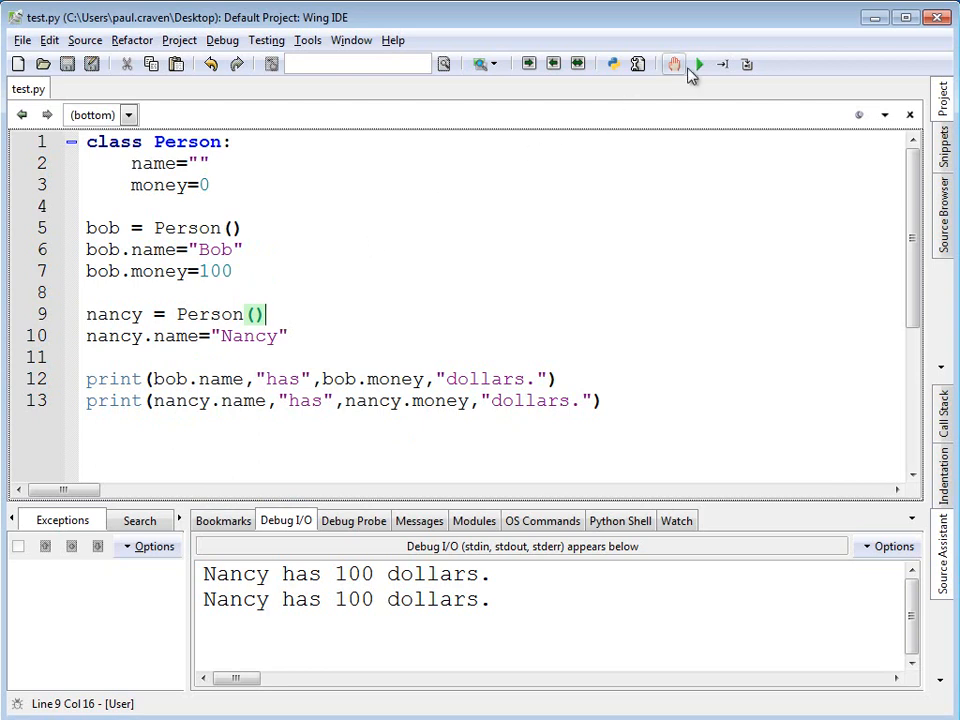
left_click(698, 64)
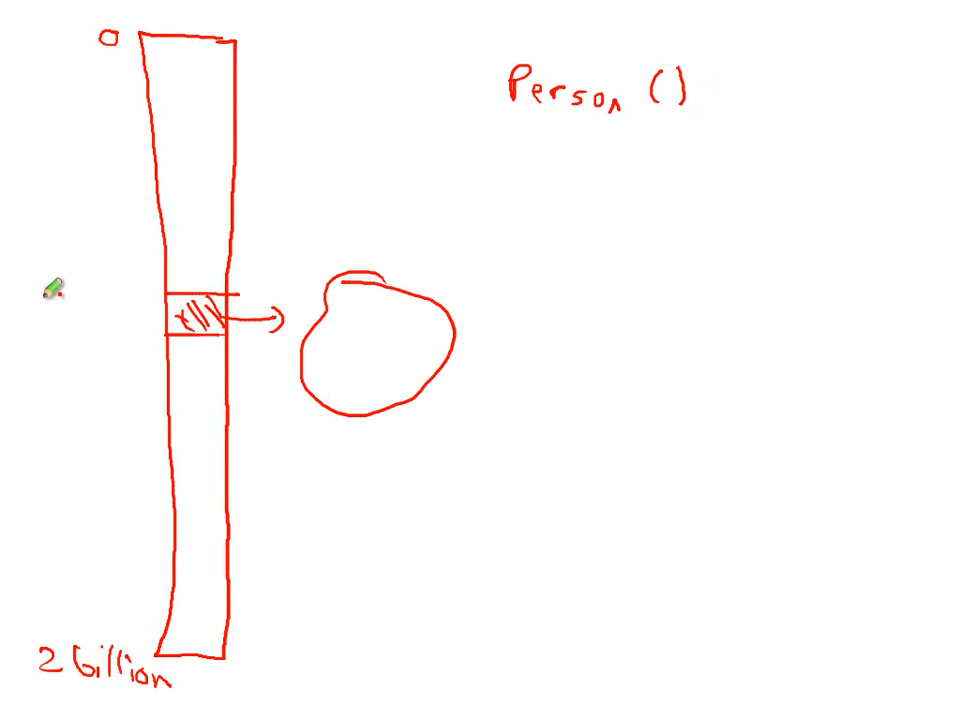
Label a memory address slot 1E72 in the 0-to-2-billion column pointing to a Person object.
type("1E72")
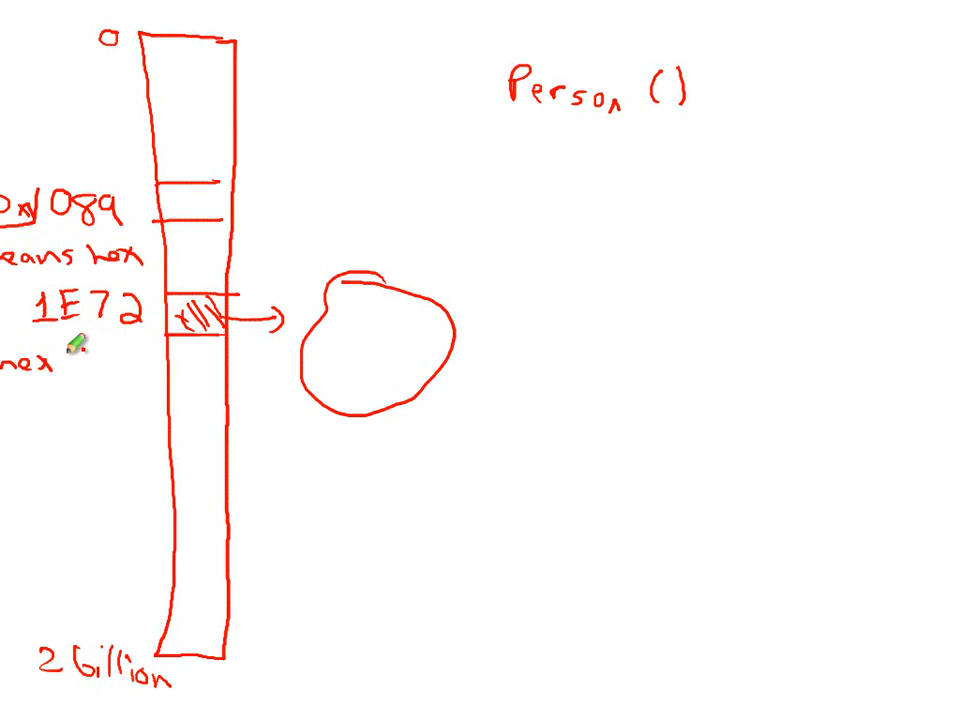
mouse_move(420, 92)
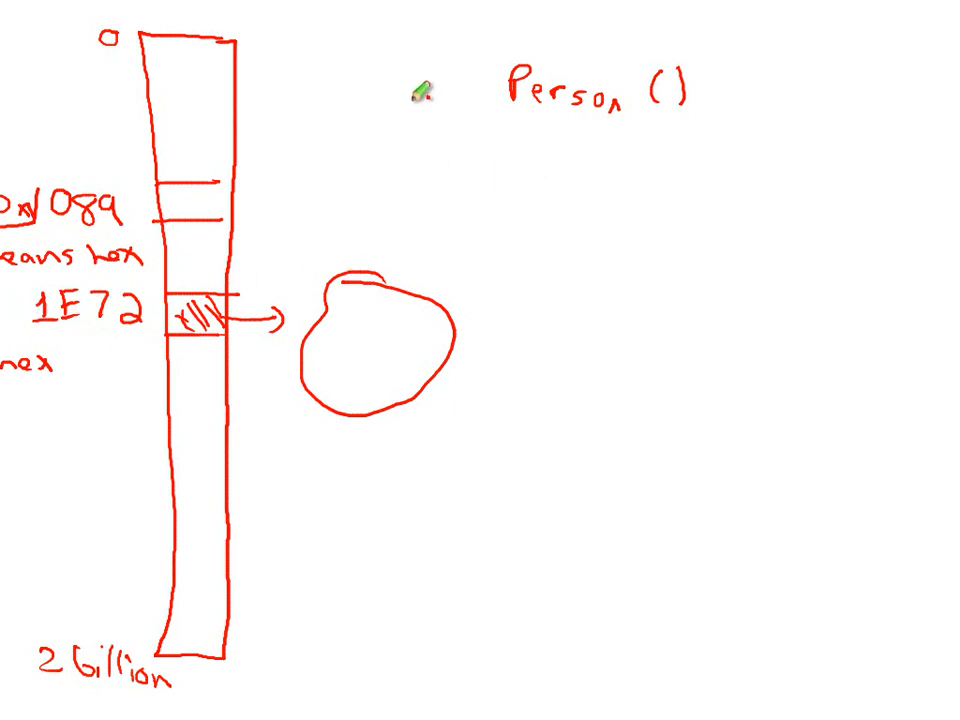